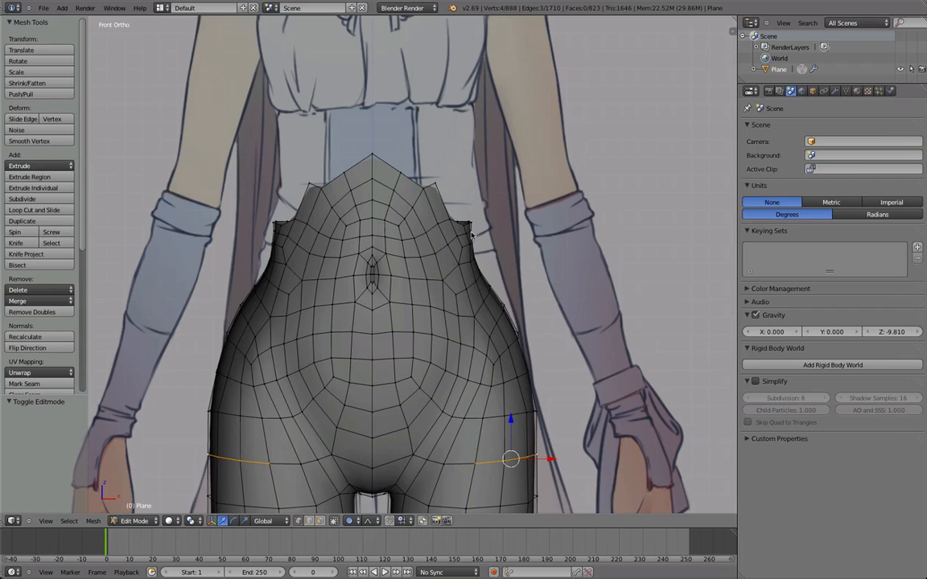
mouse_move(479, 240)
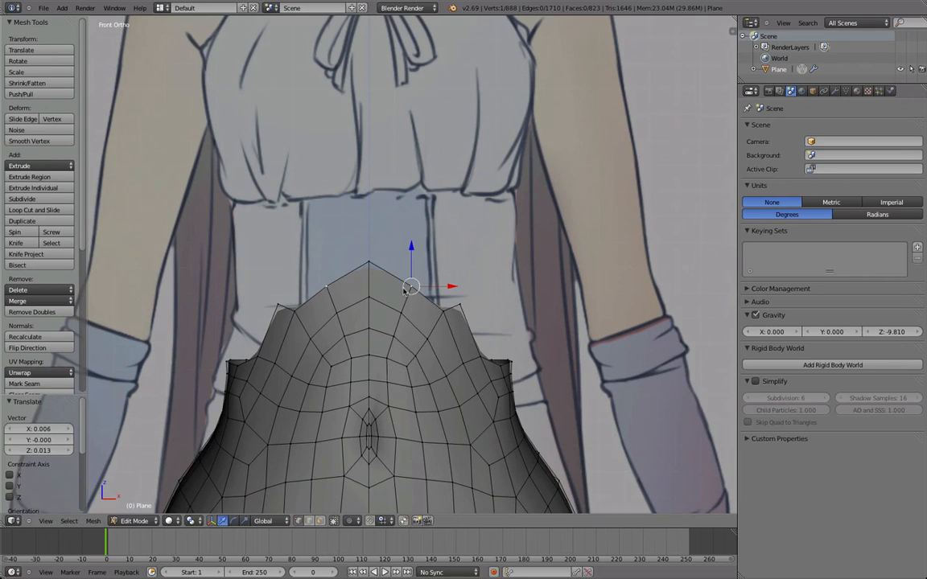
Step: Move a top waist vertex down to follow the front reference outline
drag(410, 287, 405, 367)
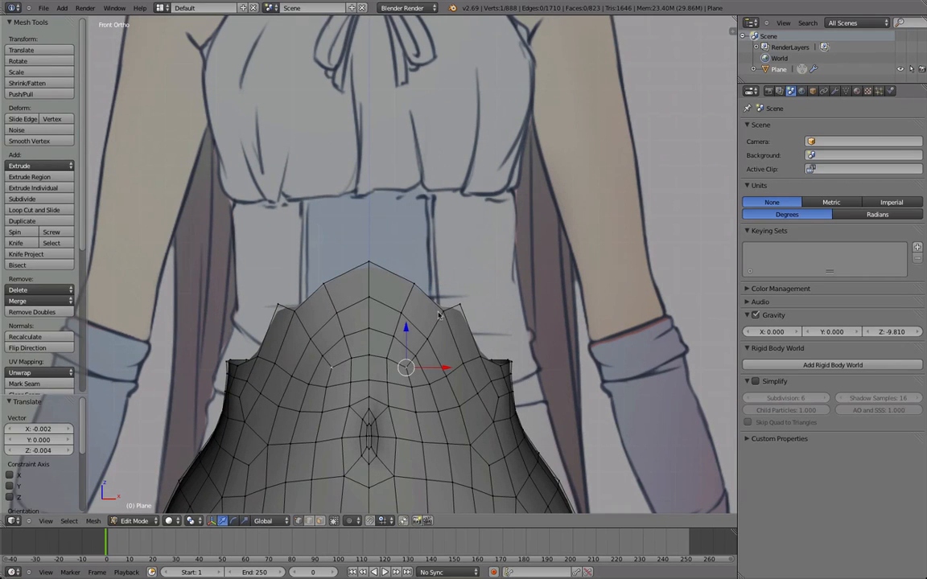
mouse_move(440, 283)
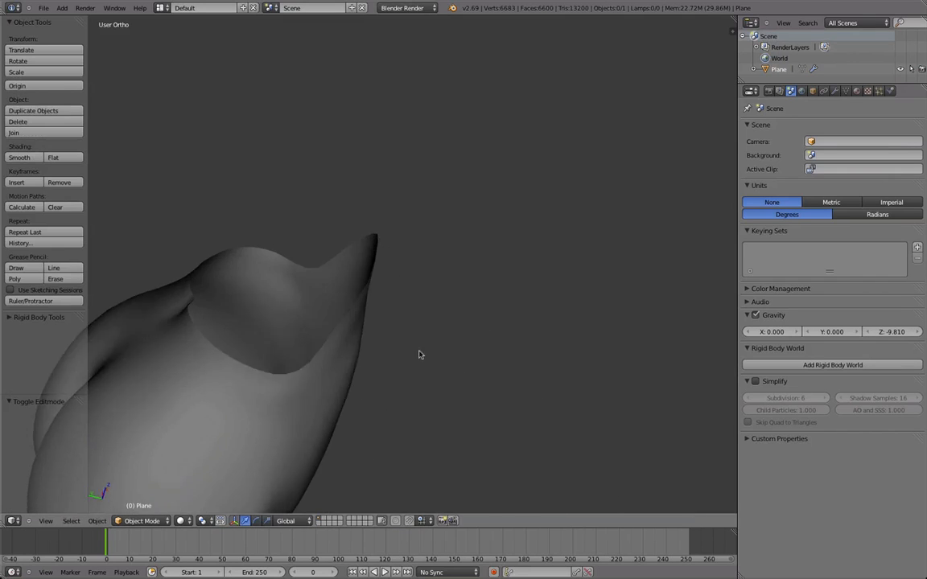
Step: Smooth and reshape the upper-back vertices for rounder back and hip curves
key(Tab)
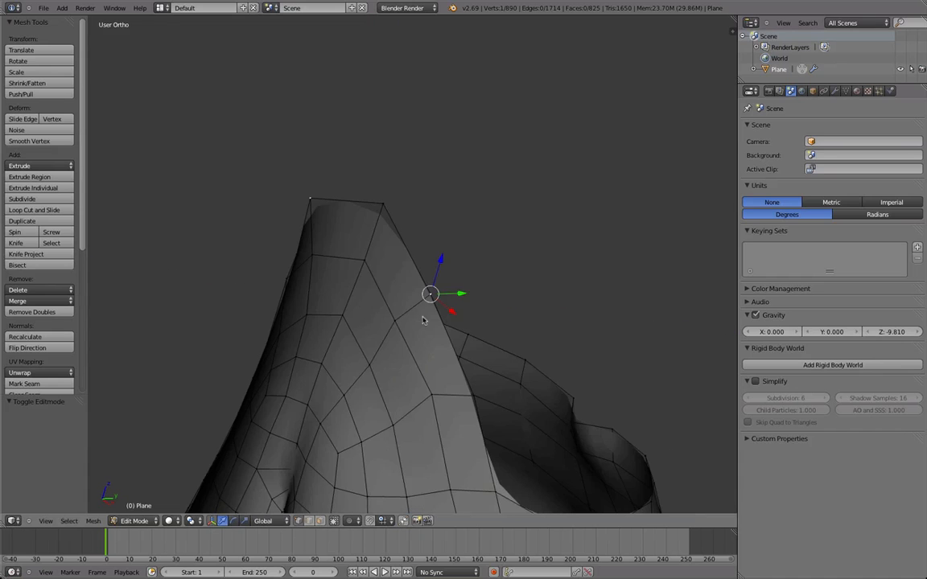
click(29, 142)
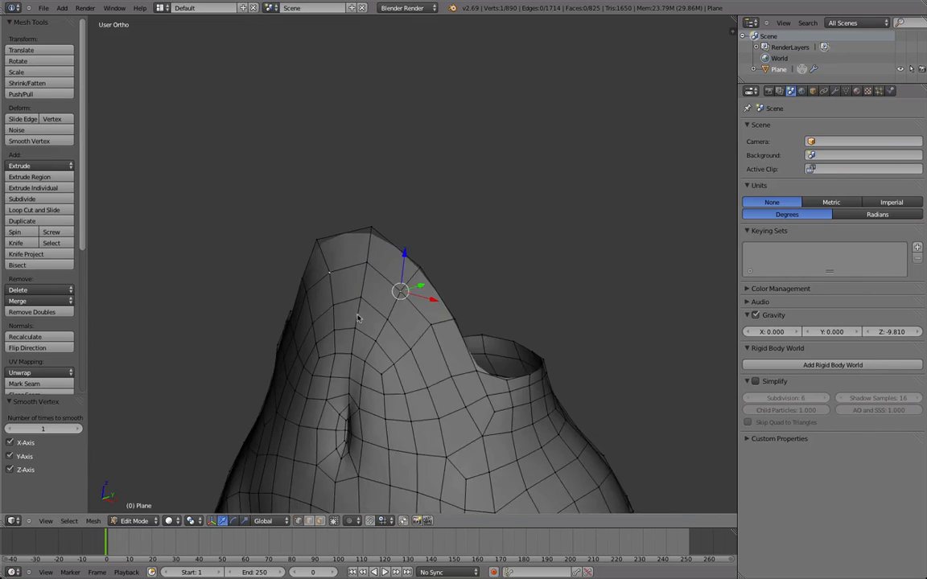
key(Tab)
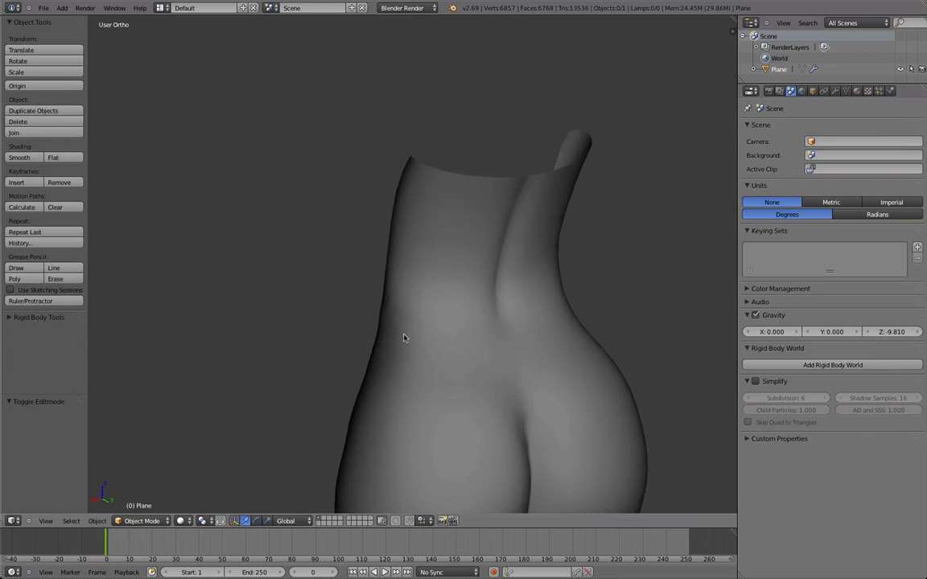
Step: Nudge the mid-back spine crease vertices and stay in Edit Mode for further shaping
key(Tab)
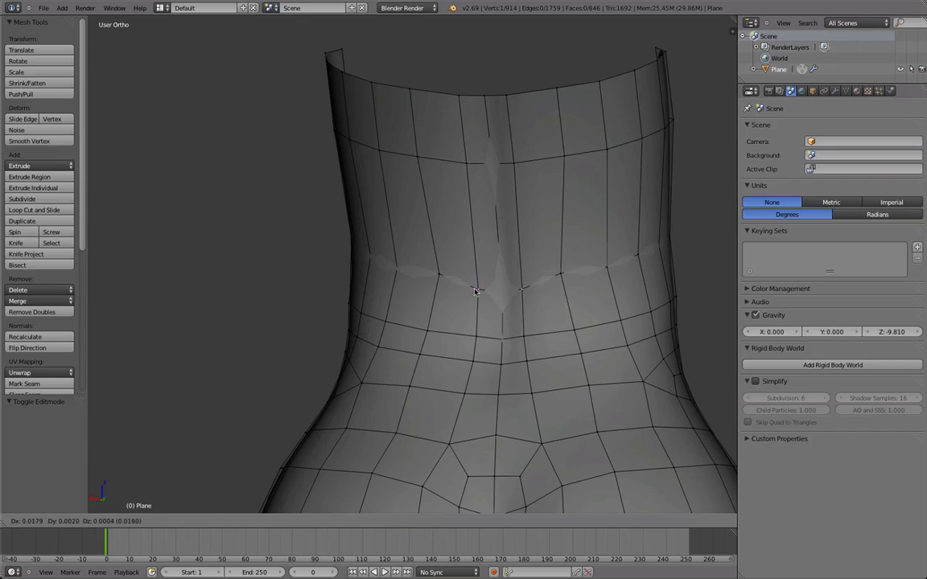
drag(475, 293, 470, 289)
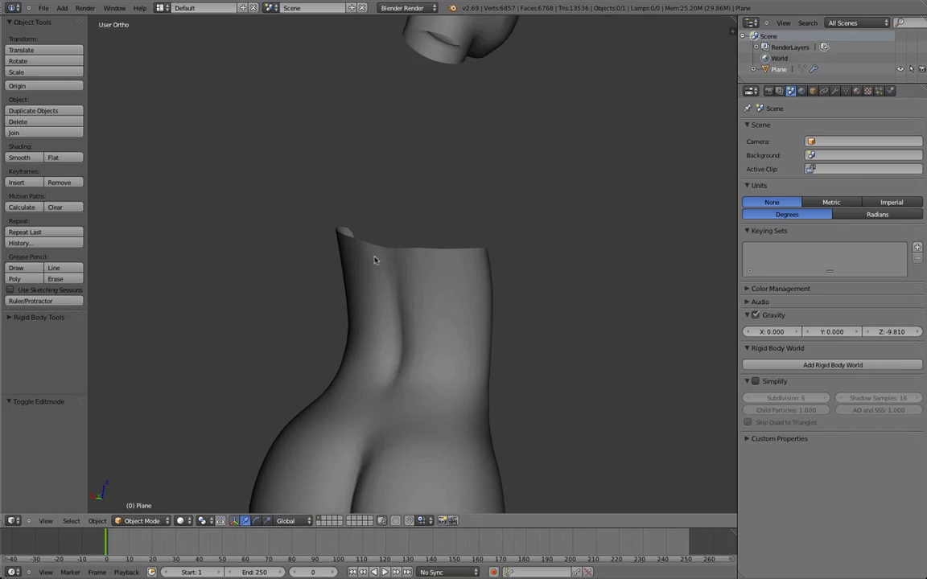
key(Tab)
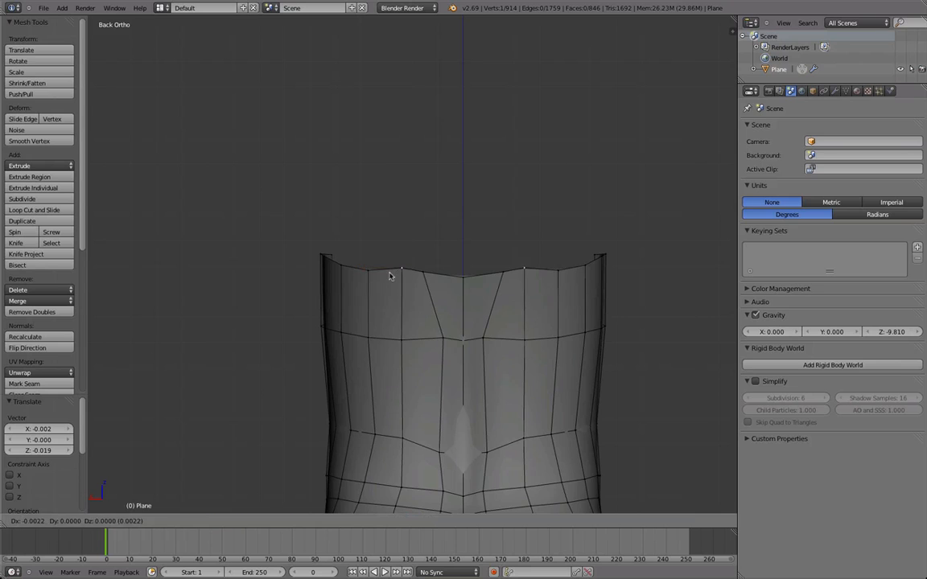
Step: Pull a back top-edge vertex into place along the reference dress line
drag(390, 277, 426, 264)
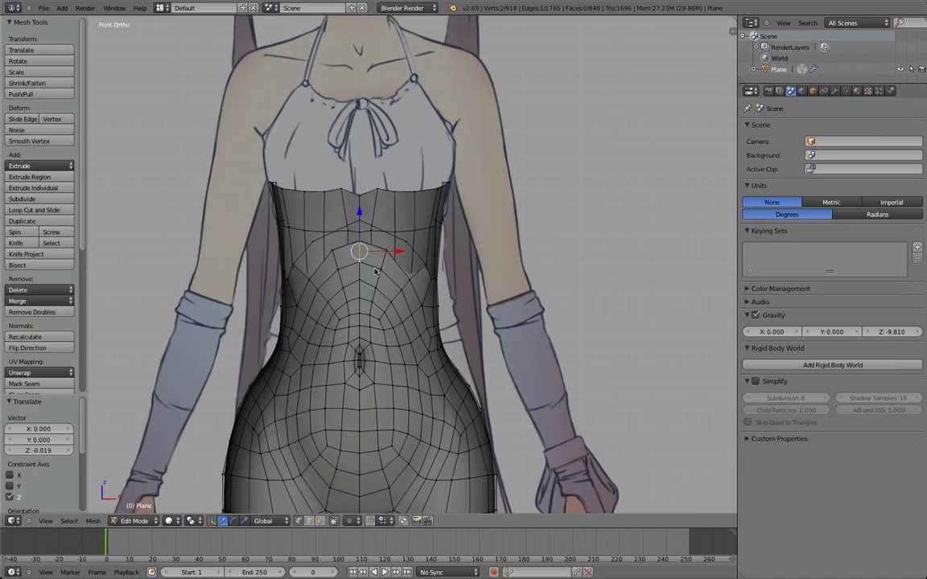
Step: Reposition upper chest vertices so the front edge follows the reference bustline
click(32, 209)
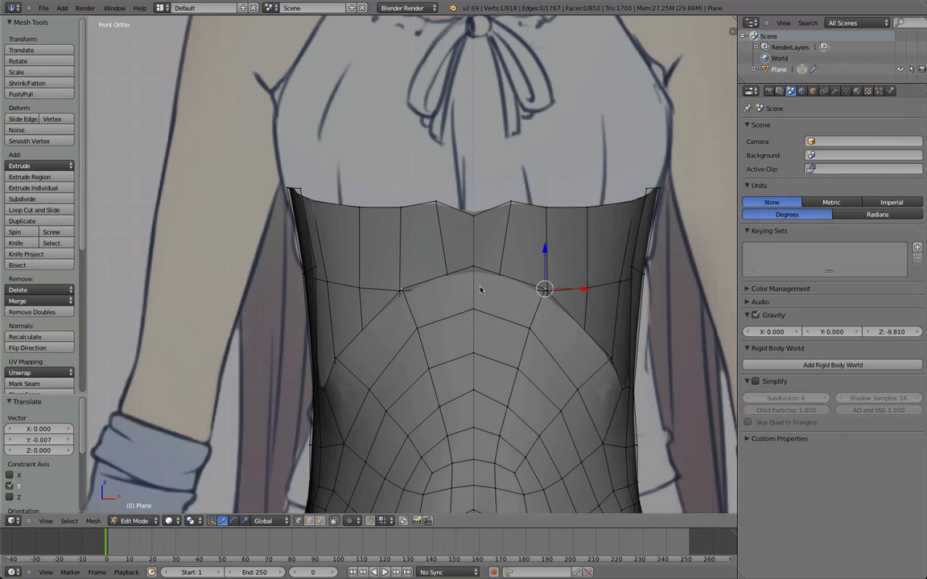
drag(544, 290, 515, 315)
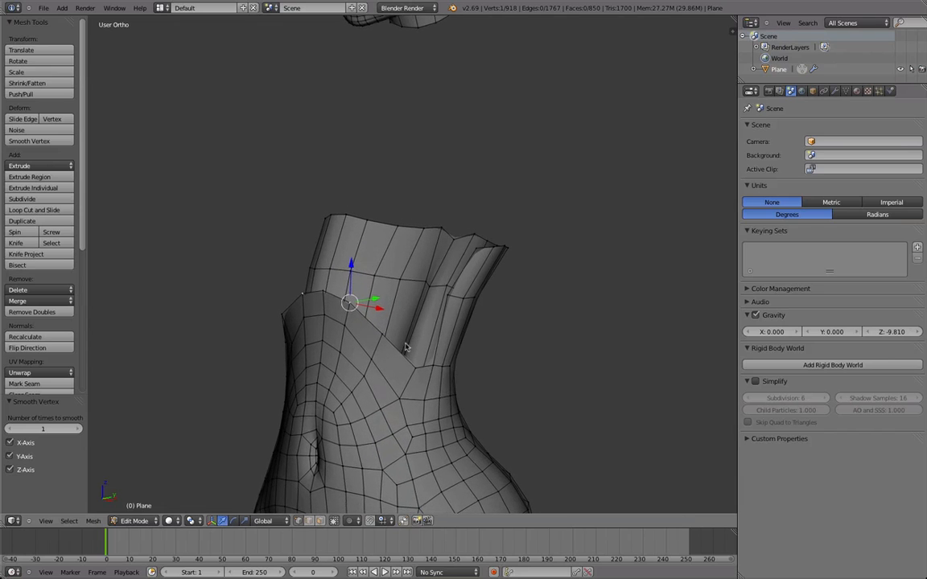
Step: Select the edge, faces and a vertex bordering the chest gap for refinement
drag(351, 302, 378, 322)
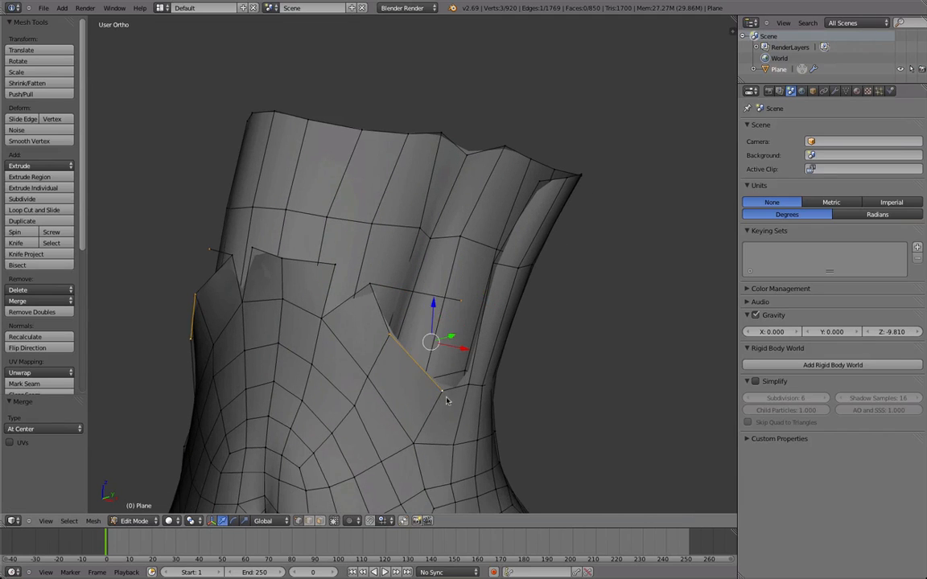
click(29, 142)
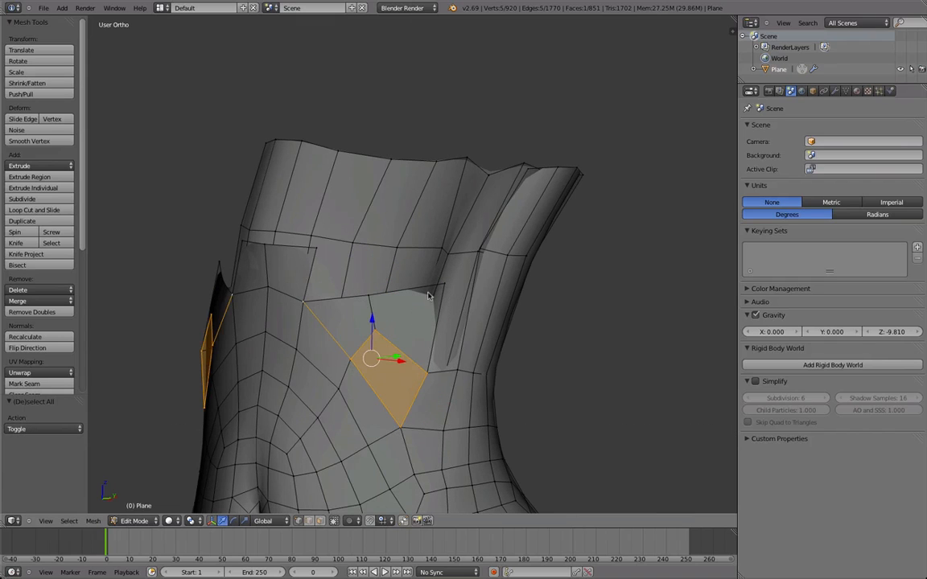
click(29, 141)
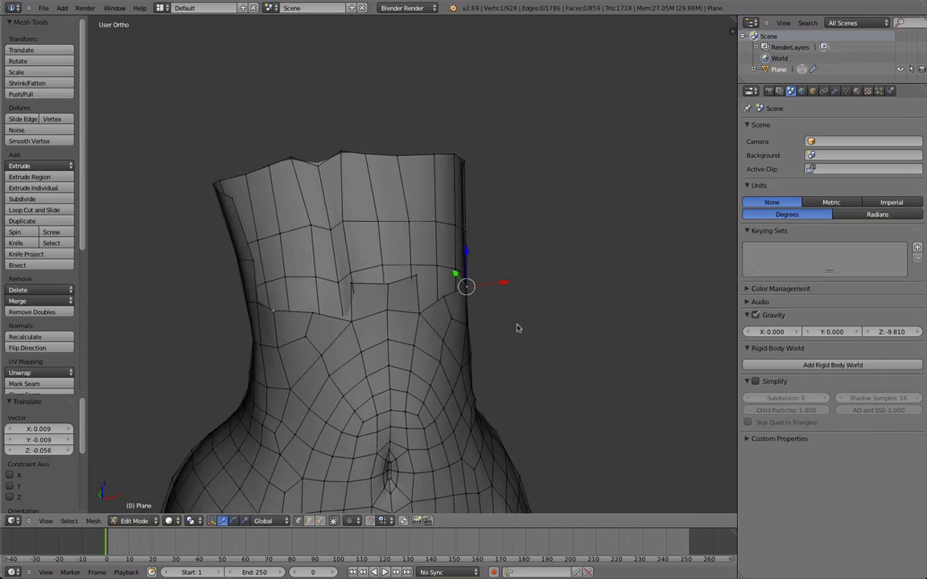
click(29, 141)
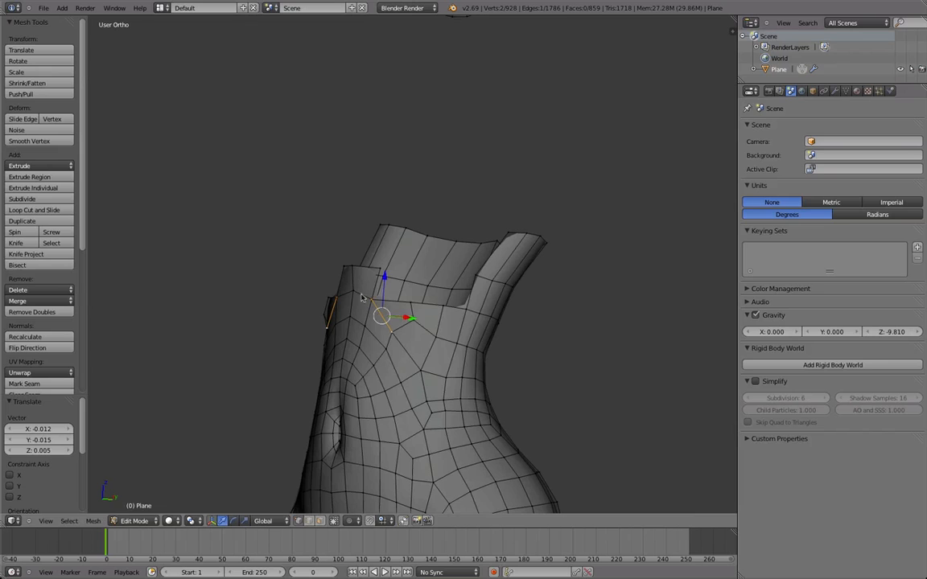
Step: Review the smoothed torso in Object Mode, toggling back to tweak the chest area
key(Tab)
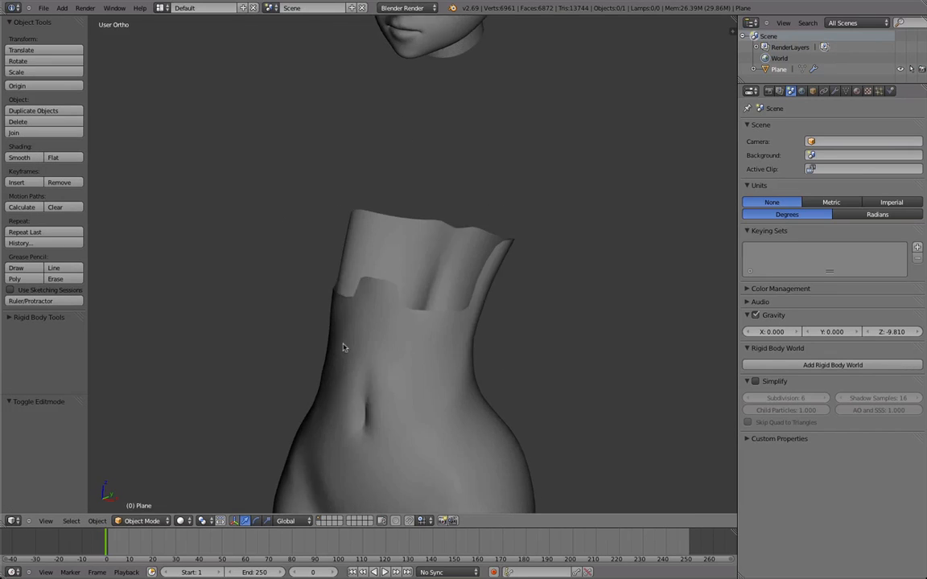
key(Tab)
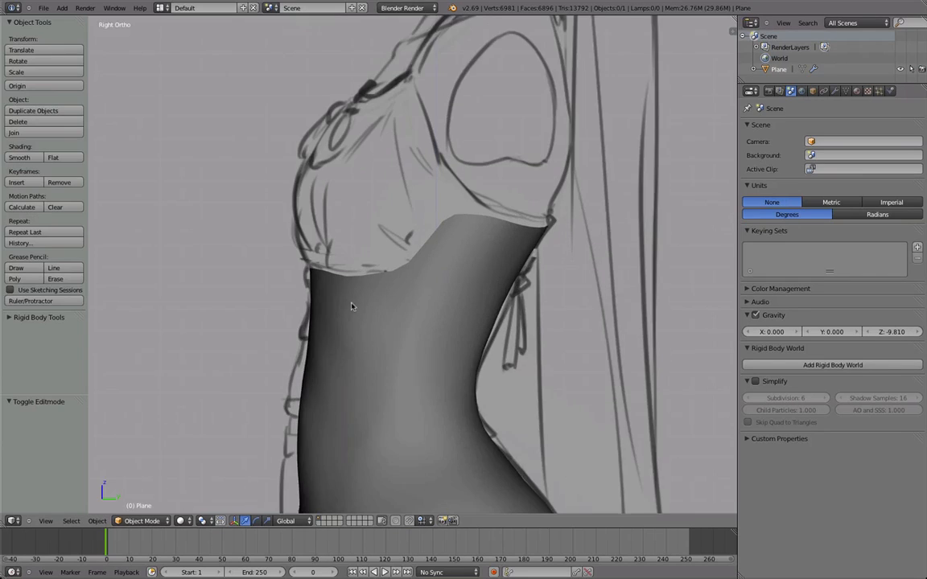
key(Tab)
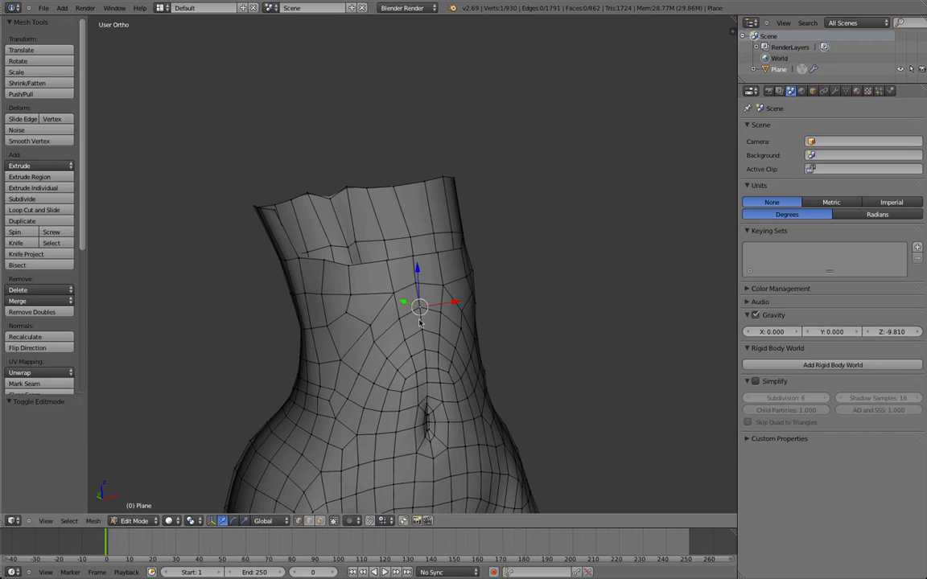
click(135, 521)
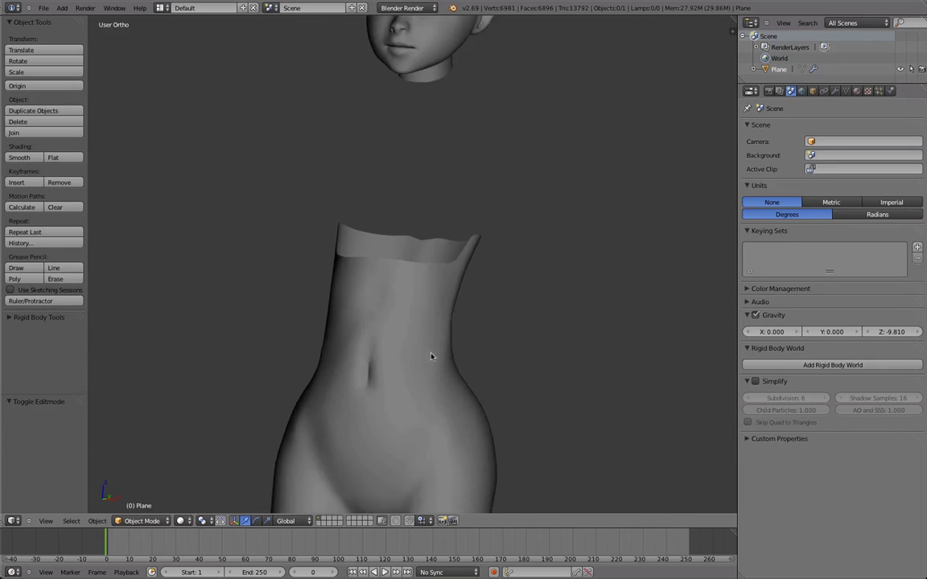
Step: Toggle between Object and Edit Mode to check the waist against the front reference
key(Tab)
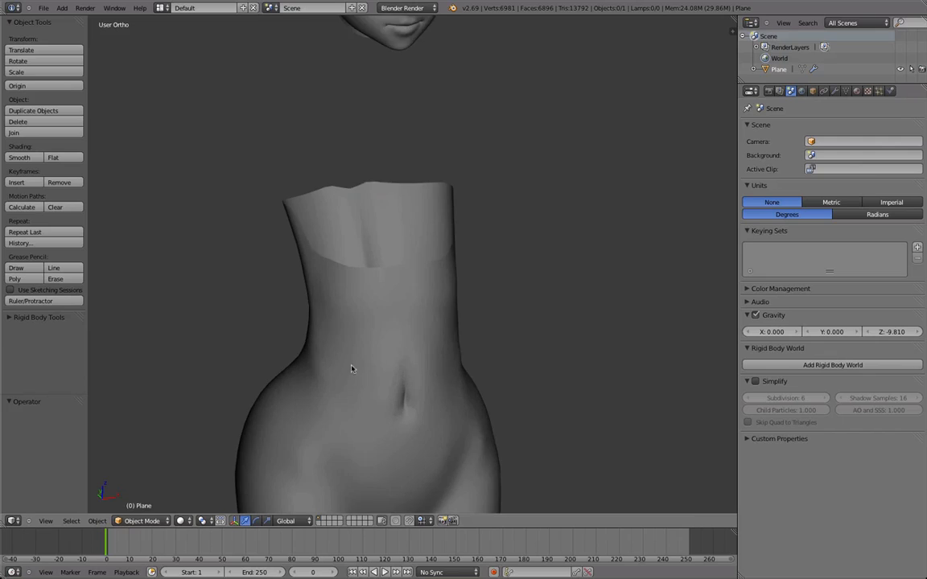
key(Tab)
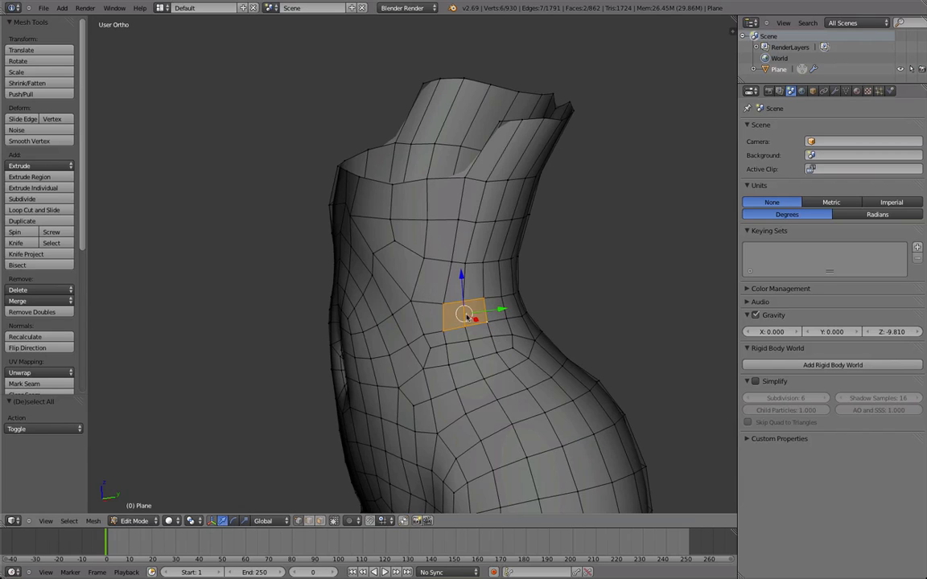
key(Tab)
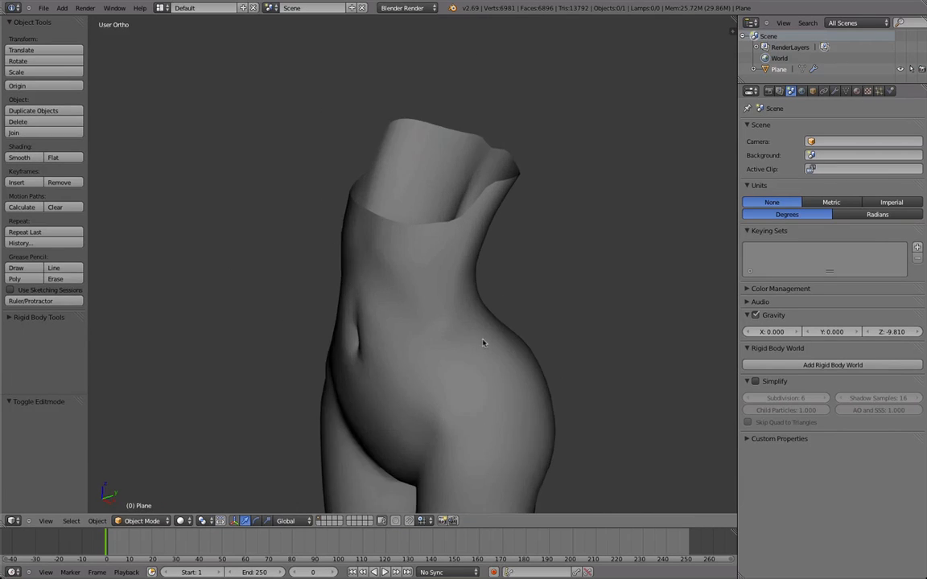
key(Tab)
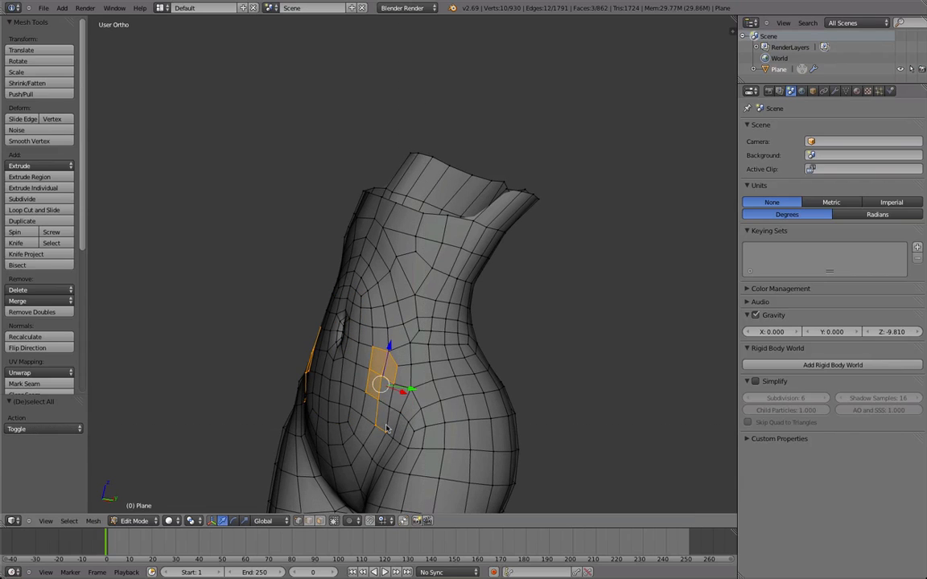
Step: Reshape the hip vertices beside the navel into rounder curves and review smooth-shaded
click(29, 141)
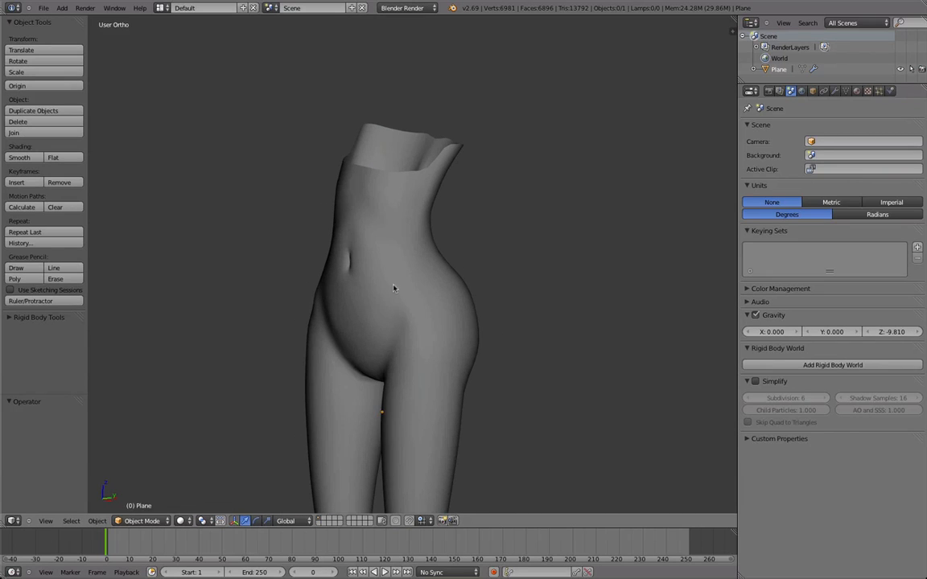
mouse_move(373, 306)
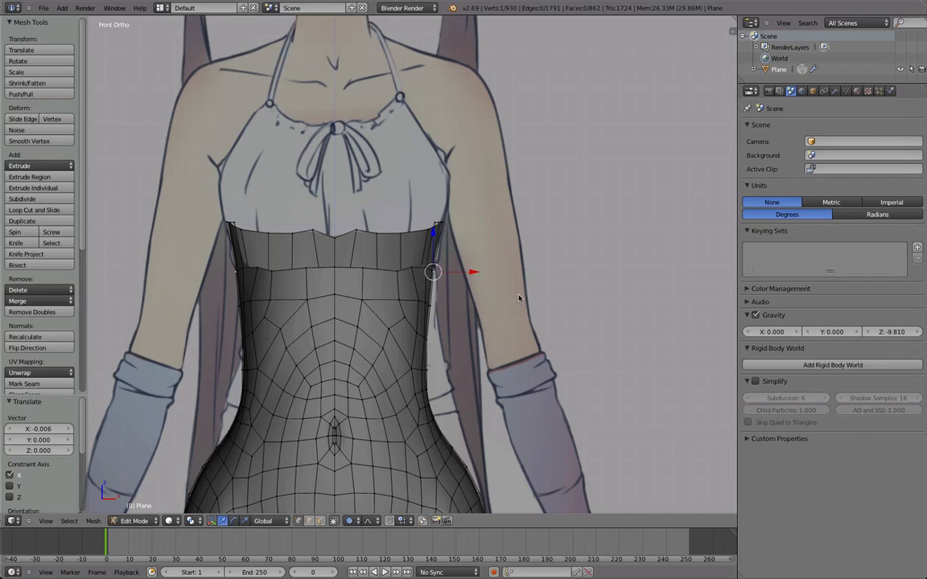
key(Tab)
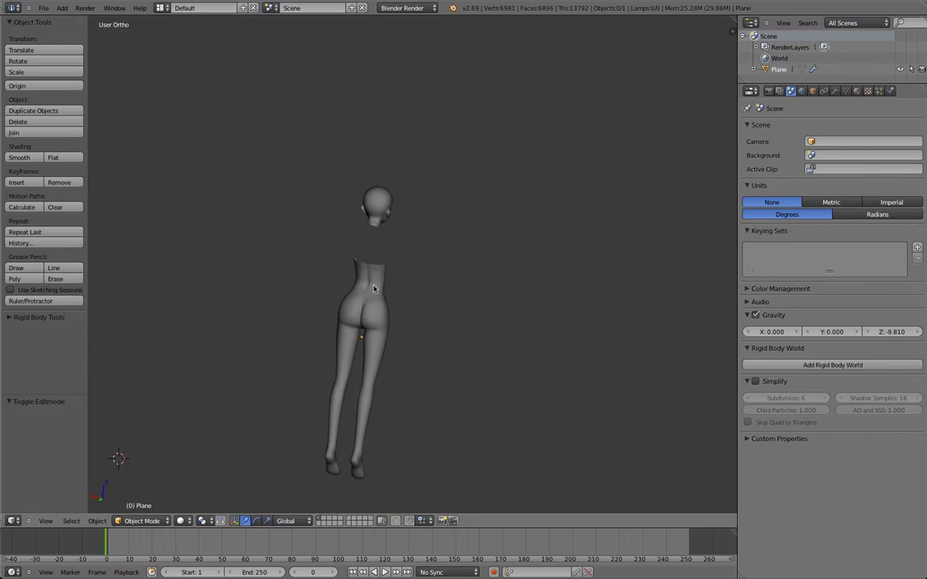
Step: Apply Smooth Vertices to the open top edge loop for a cleaner chest outline
key(Tab)
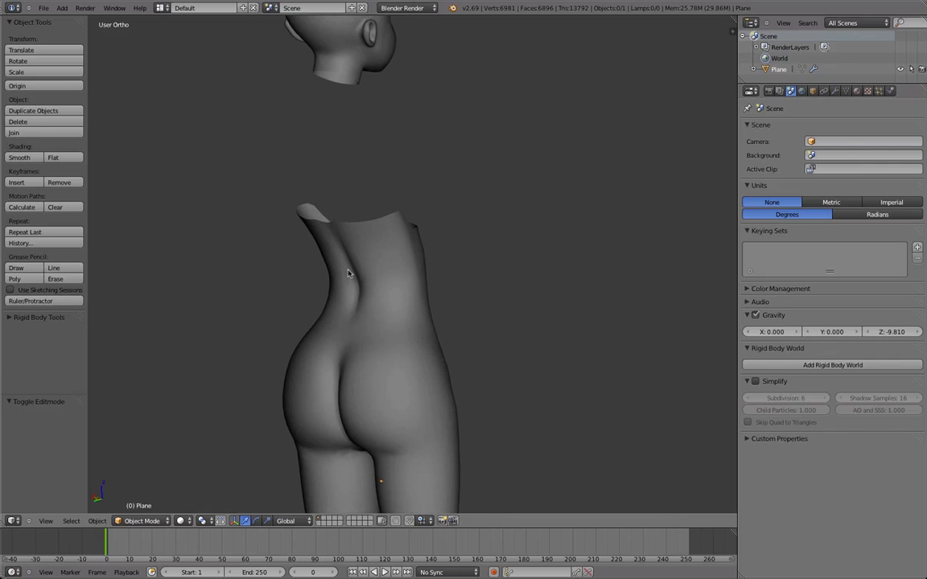
key(Tab)
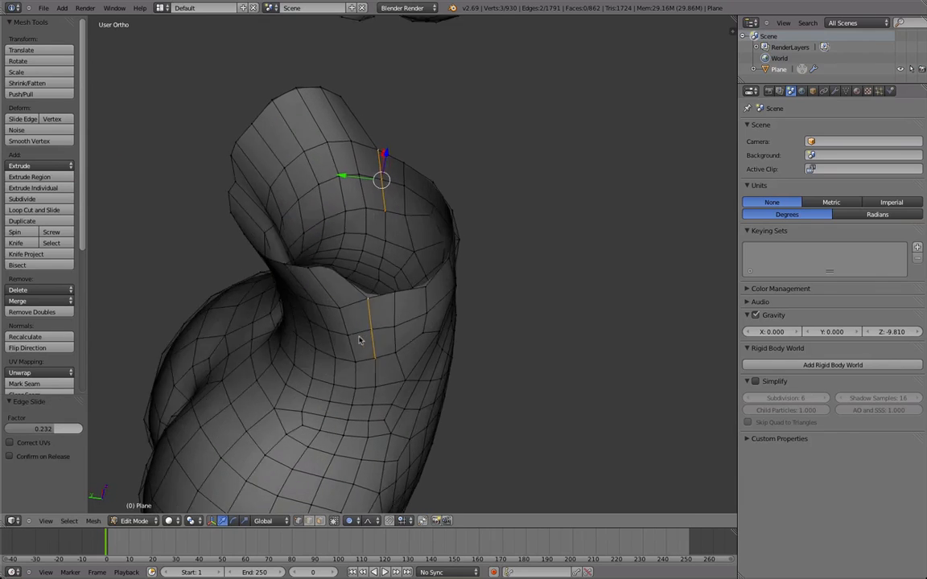
click(29, 142)
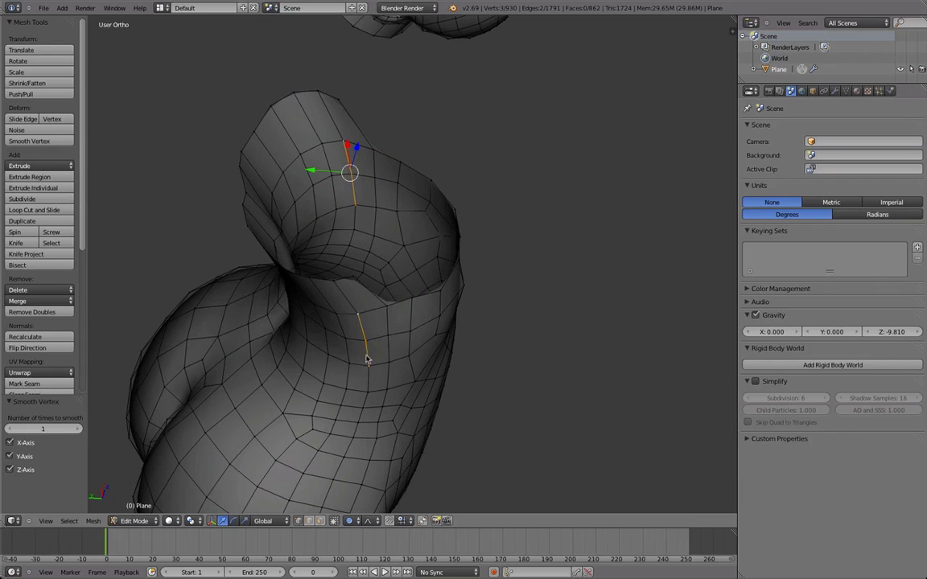
key(Tab)
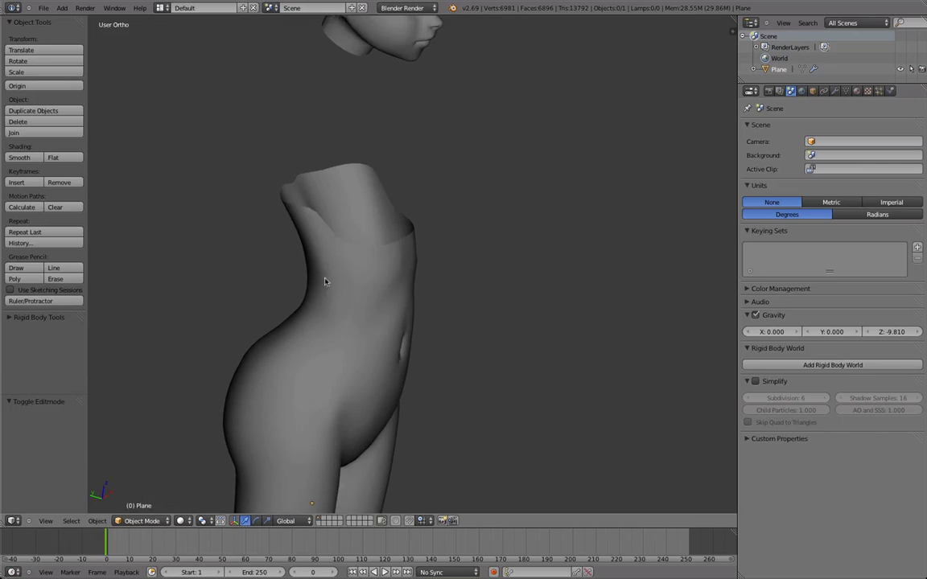
key(Tab)
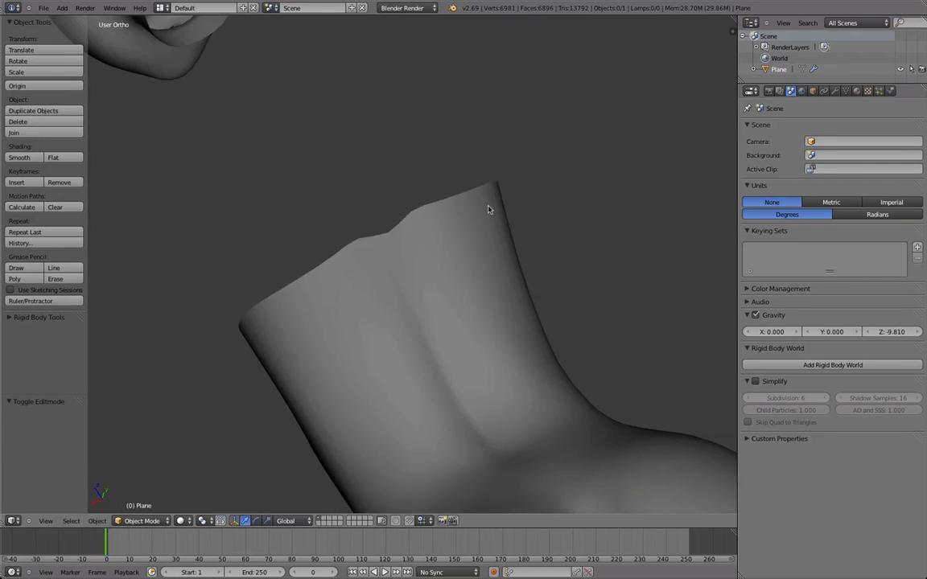
key(Tab)
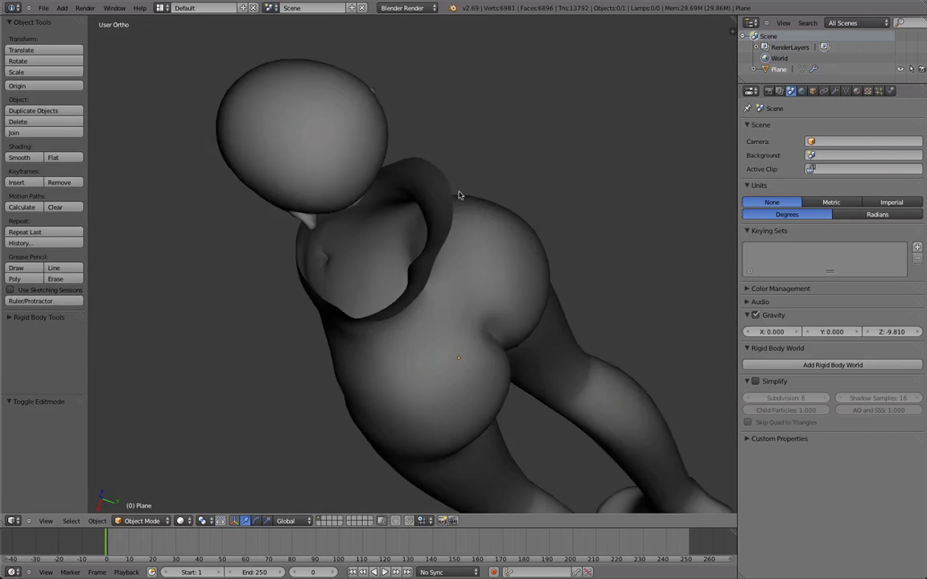
Step: Move the upper-back vertices into a flatter, cleaner top-rim line below the head
key(Tab)
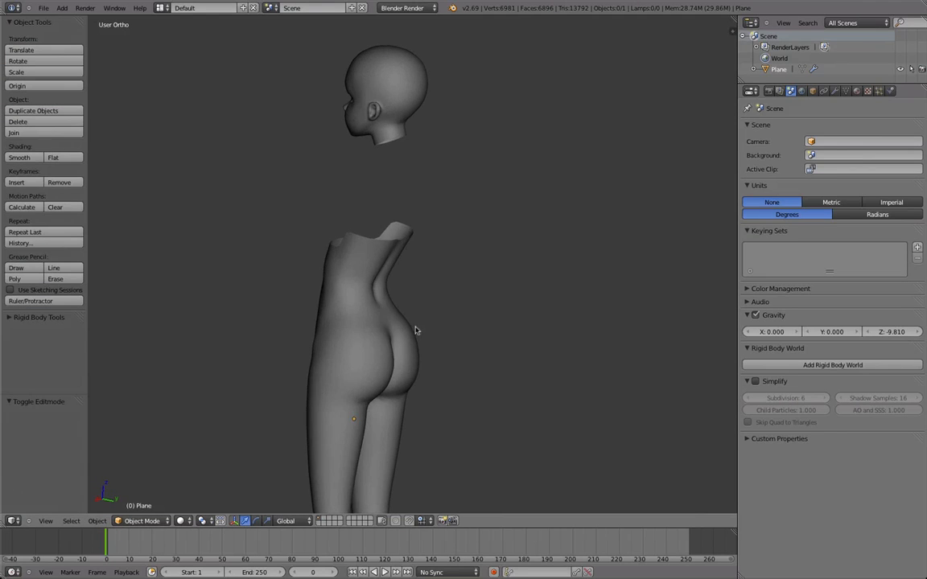
key(Tab)
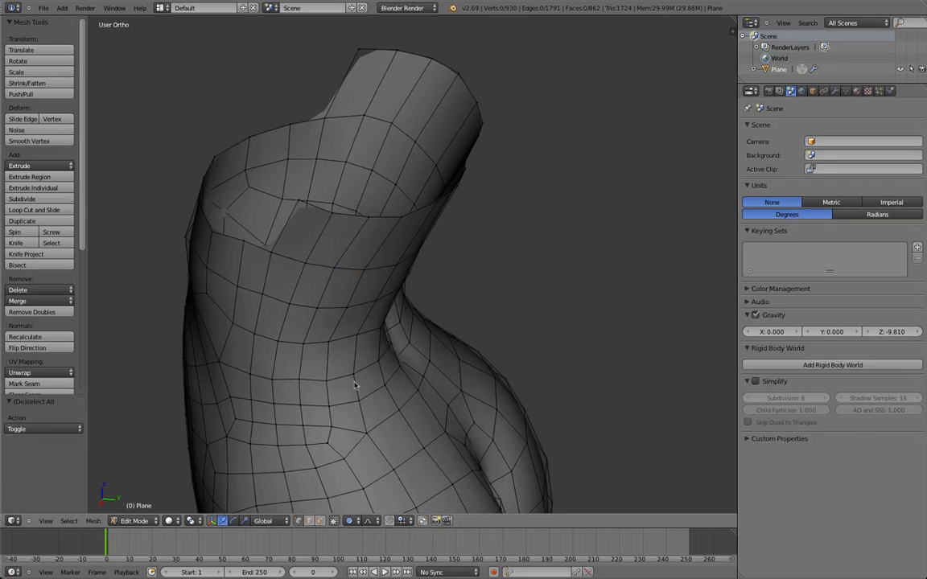
click(29, 141)
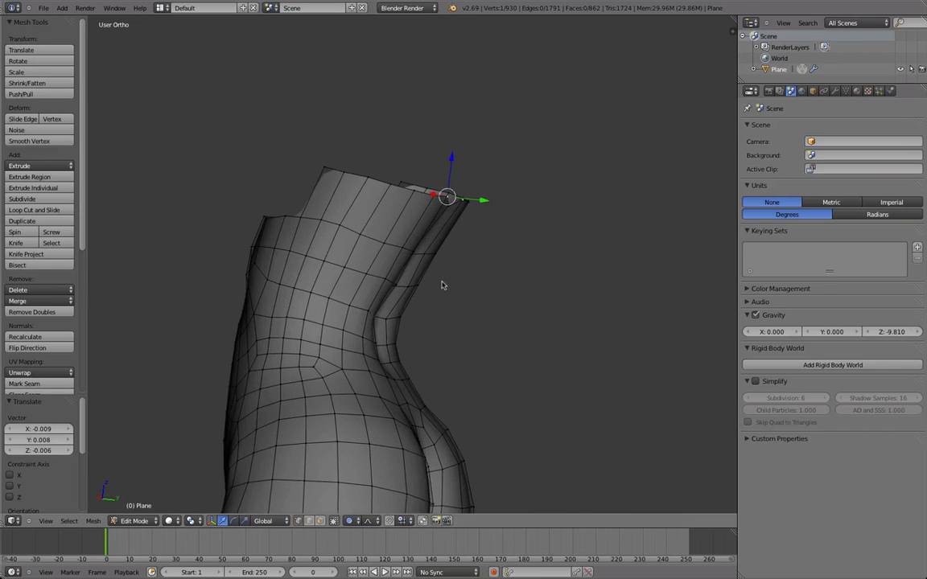
key(Tab)
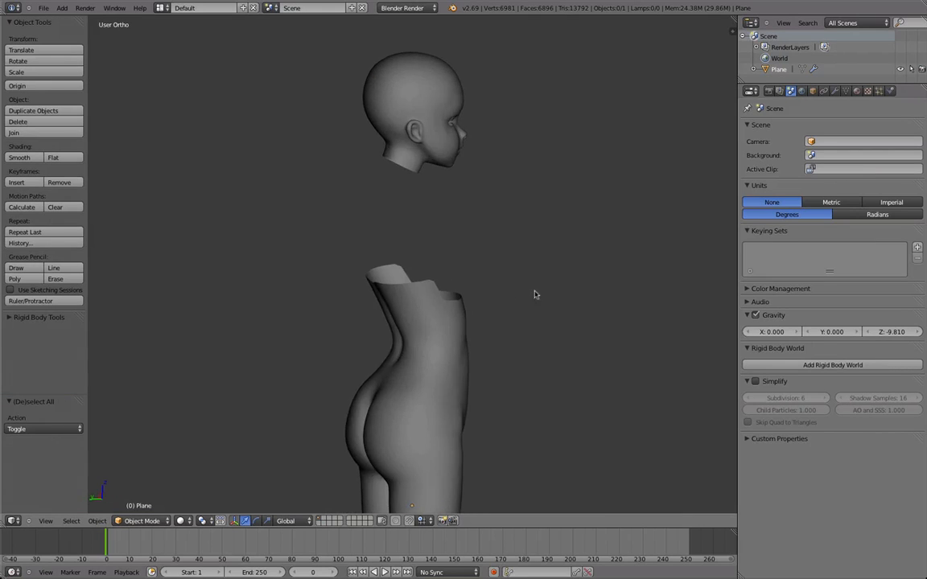
Step: Edge Slide the chest's top-rim edges along the surface
key(Tab)
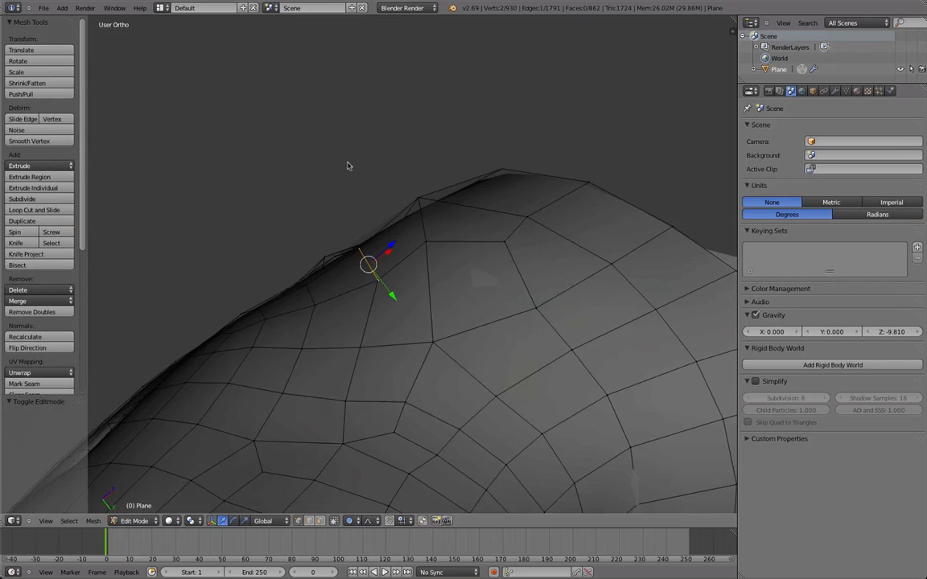
drag(367, 264, 422, 217)
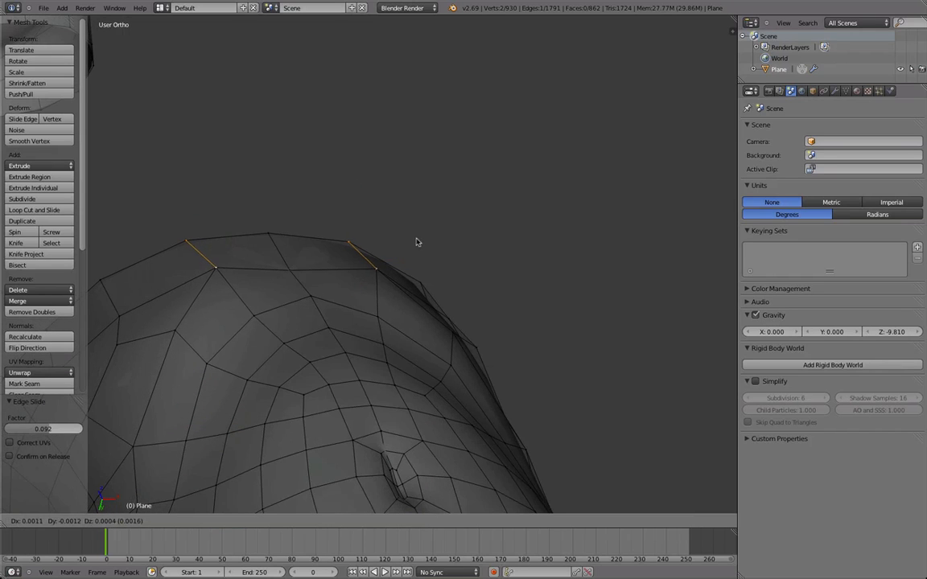
key(Tab)
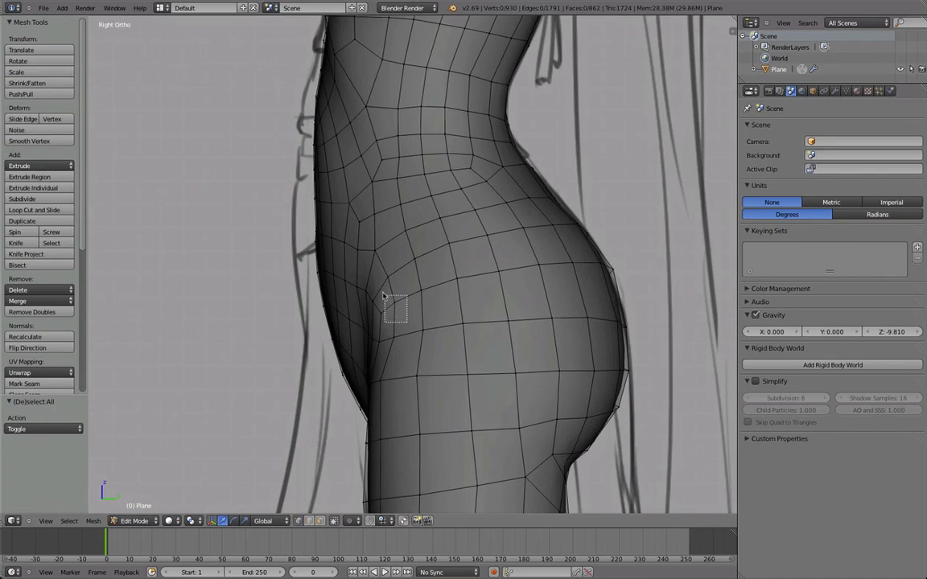
Step: Pull a front hip vertex onto the side-view reference outline and review smooth-shaded
click(385, 301)
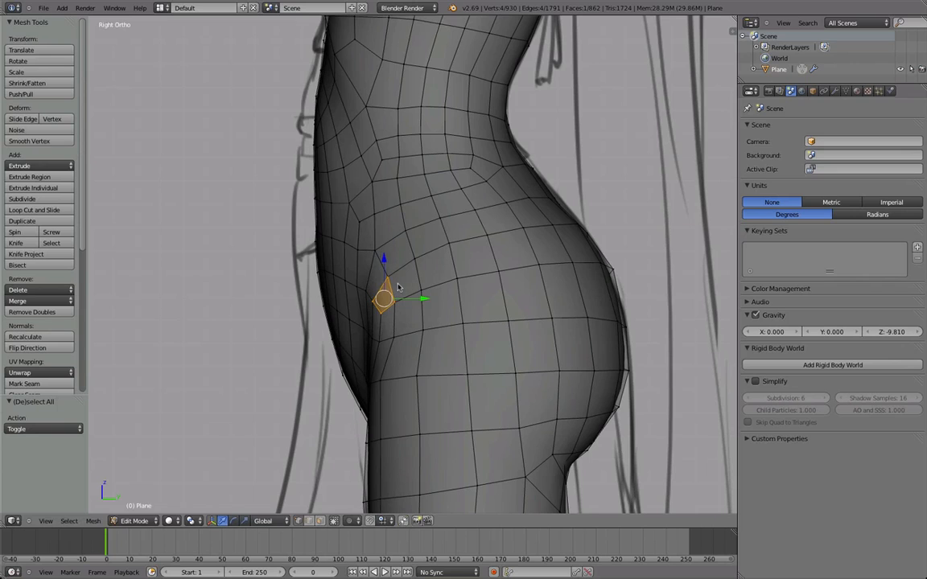
drag(383, 299, 380, 296)
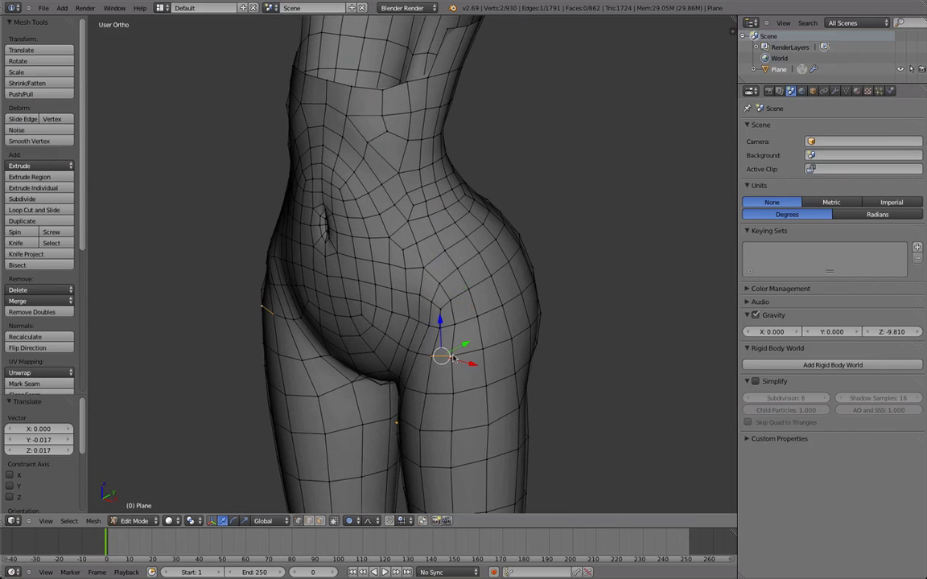
key(Tab)
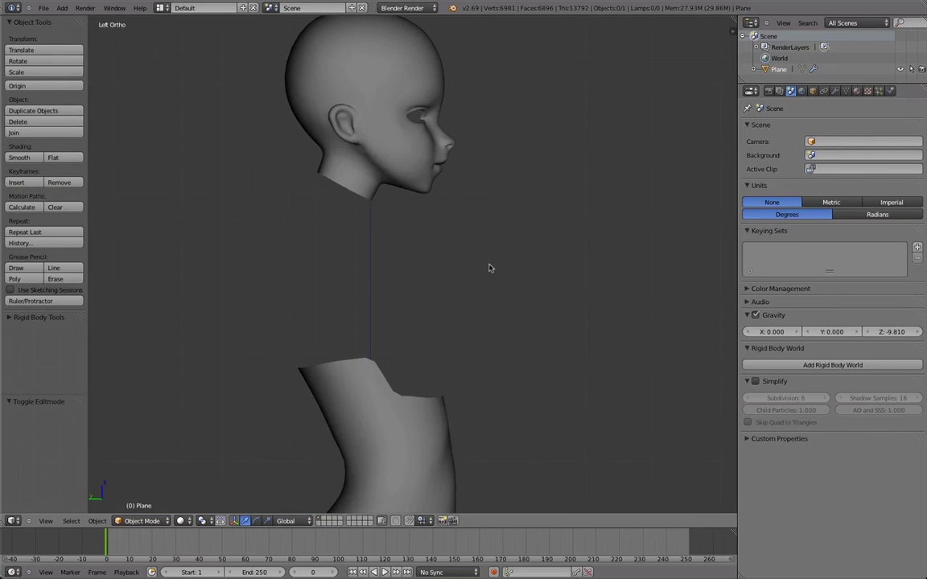
key(Tab)
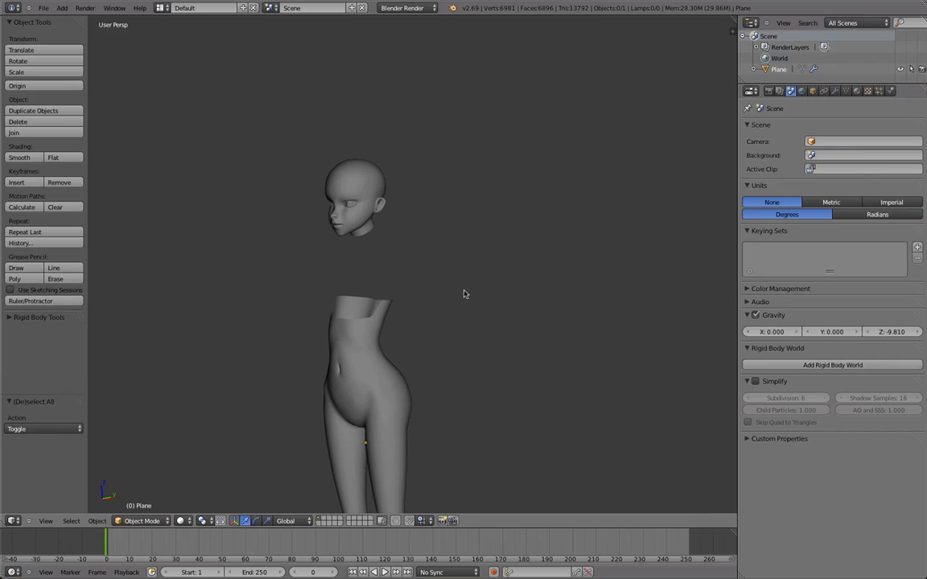
mouse_move(321, 344)
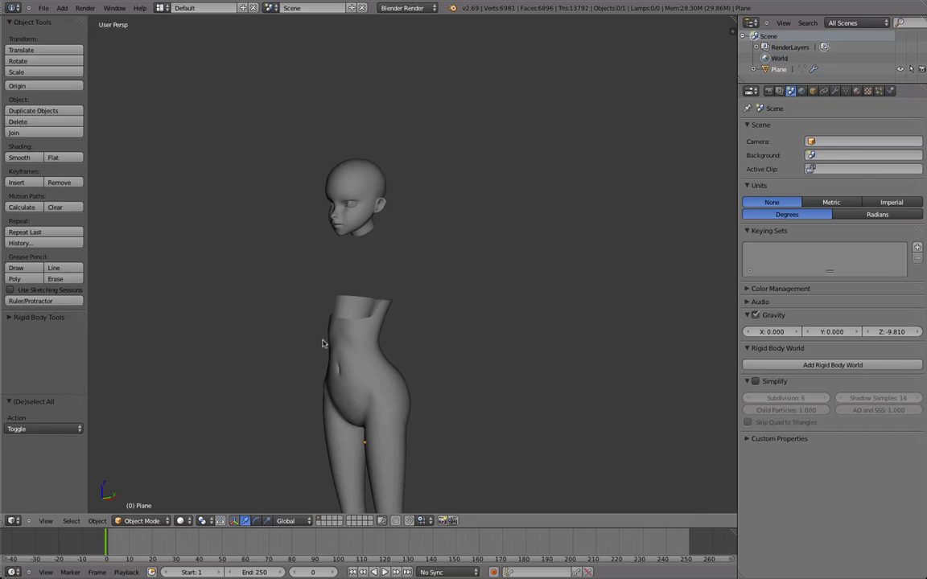